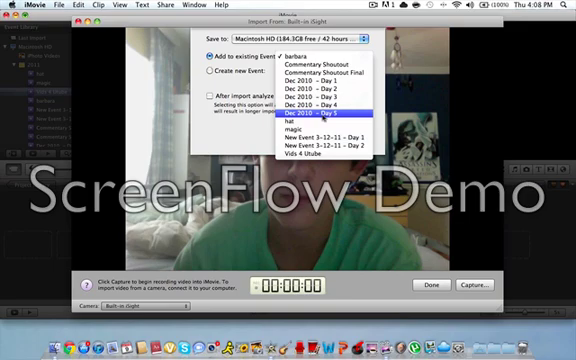
- Close the existing-events list so the import goes into a new event
click(307, 124)
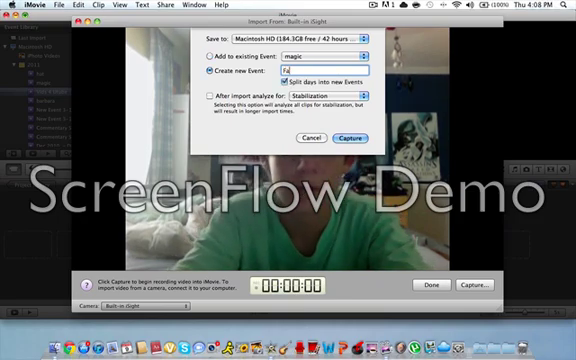
- Enter 'Fade' as the new event's name
text(Fade)
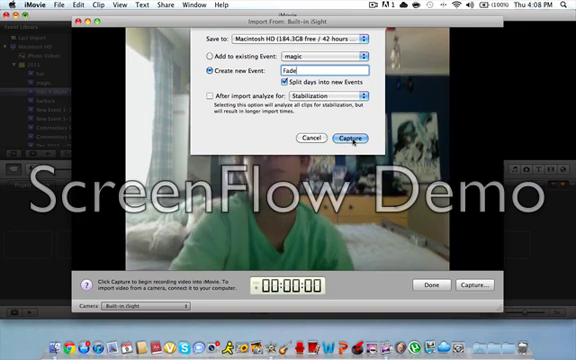
- Capture about 28 seconds of iSight webcam footage into the Fade event, then stop
click(350, 139)
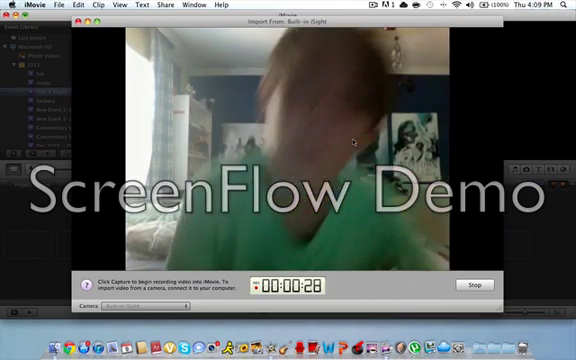
click(470, 285)
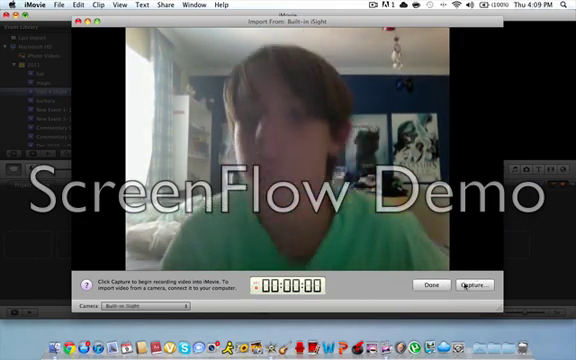